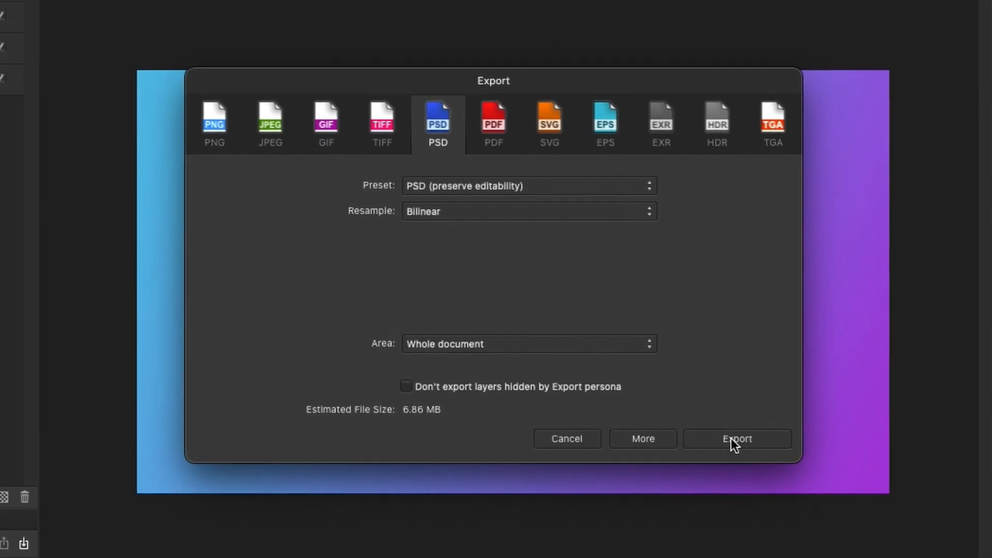
# - Export the scene as PSD named 'Twitch Follow Me Scene' into _Graphics + Assets
pyautogui.click(736, 439)
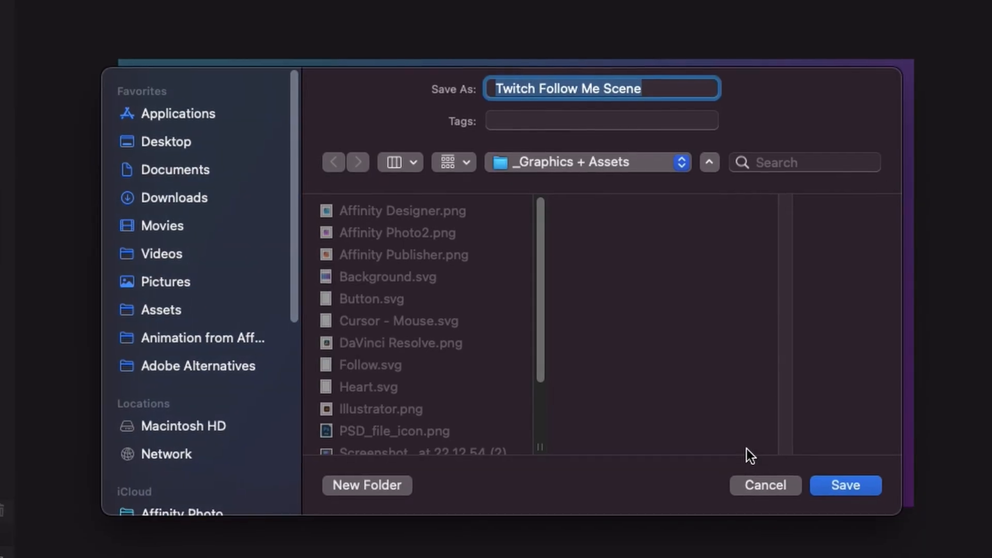
pyautogui.click(845, 485)
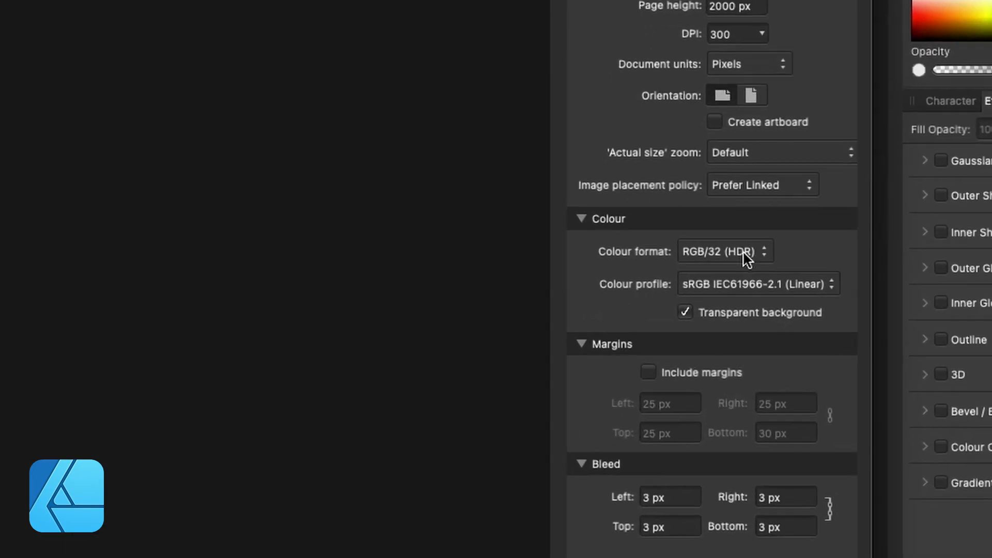
# - Switch the new document's colour format from RGB/32 HDR to RGB/8
pyautogui.click(724, 251)
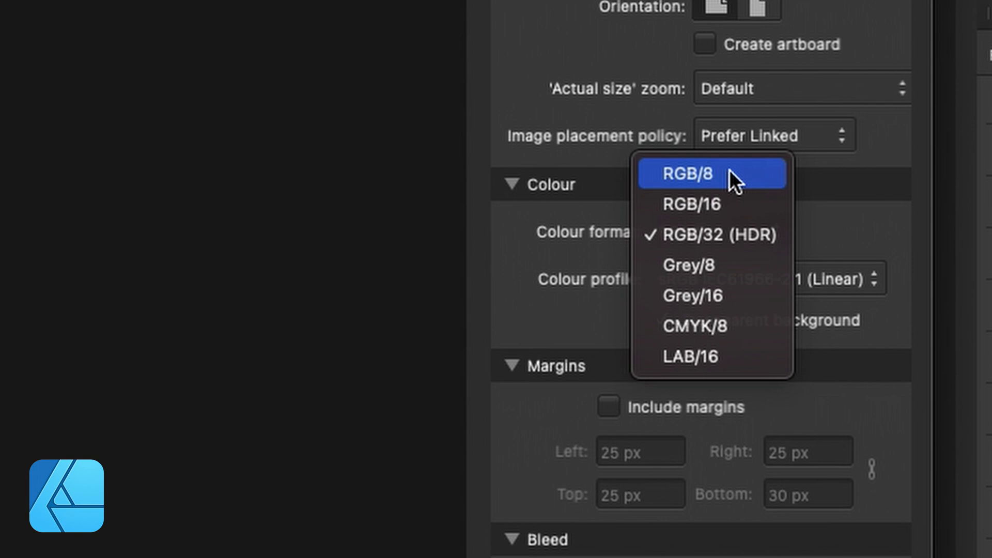
pyautogui.click(688, 174)
pyautogui.write('1')
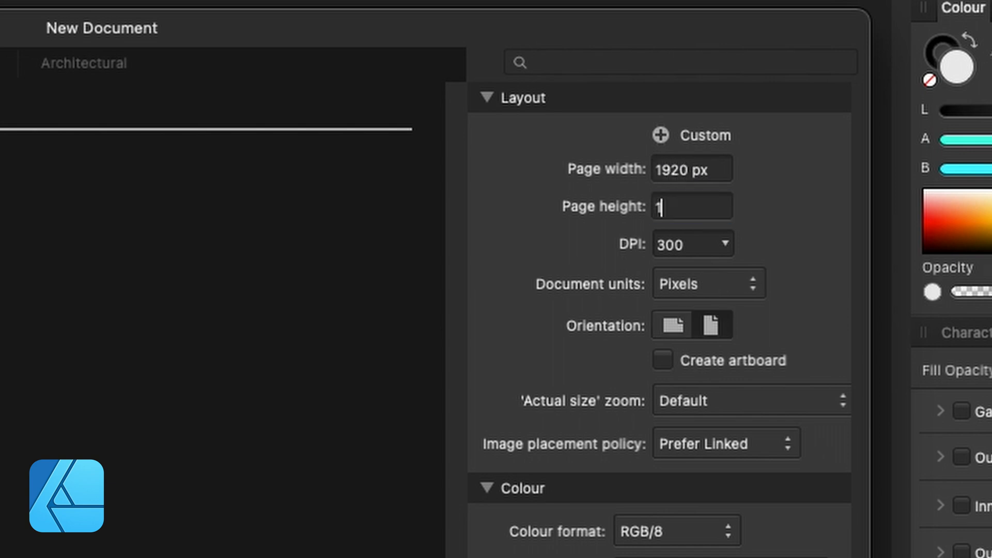
# - Set page height to 1080 px and lower the DPI to 176
pyautogui.write('080')
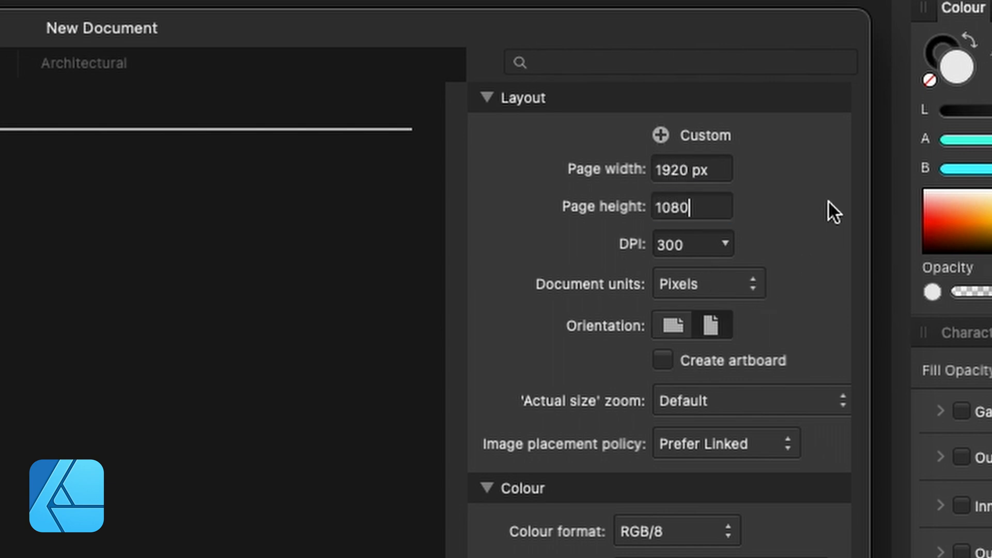
pyautogui.click(691, 244)
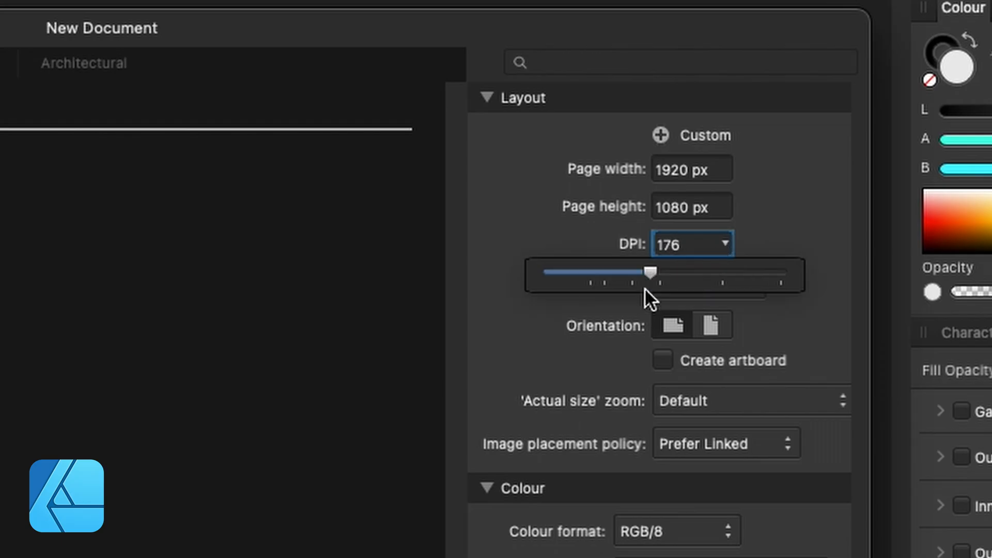
pyautogui.moveTo(635, 272); pyautogui.dragTo(590, 271)
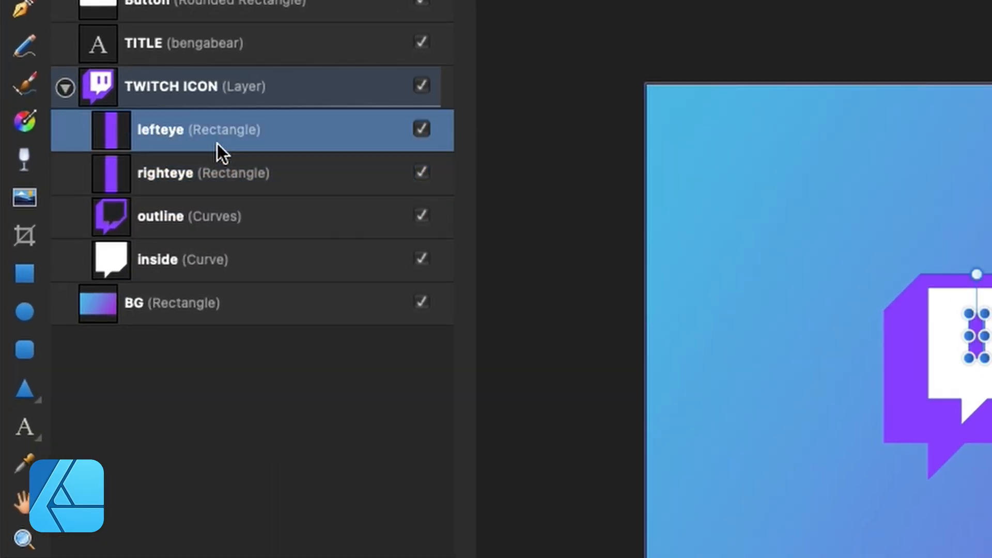
# - Rasterise the TWITCH ICON layer from the Layers panel context menu
pyautogui.click(196, 87)
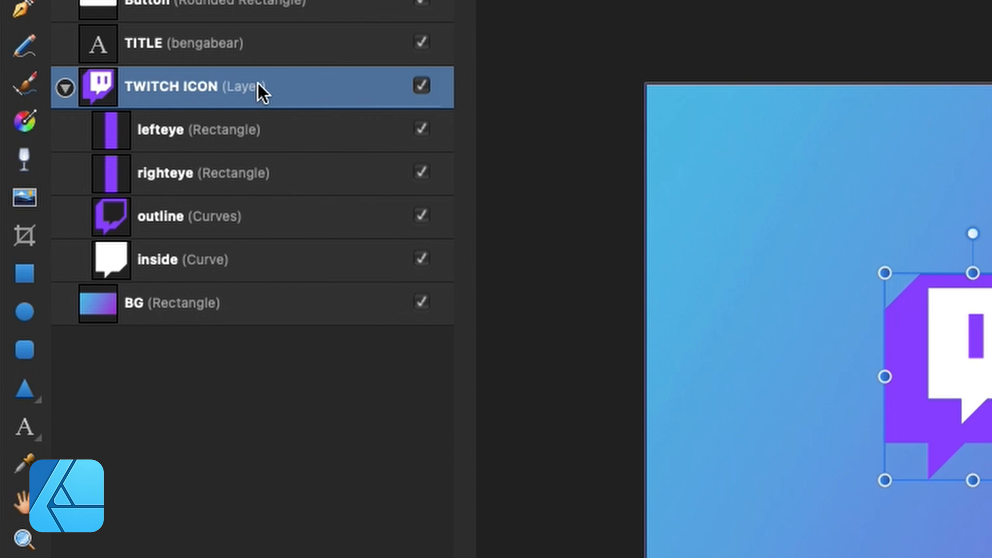
pyautogui.rightClick(190, 86)
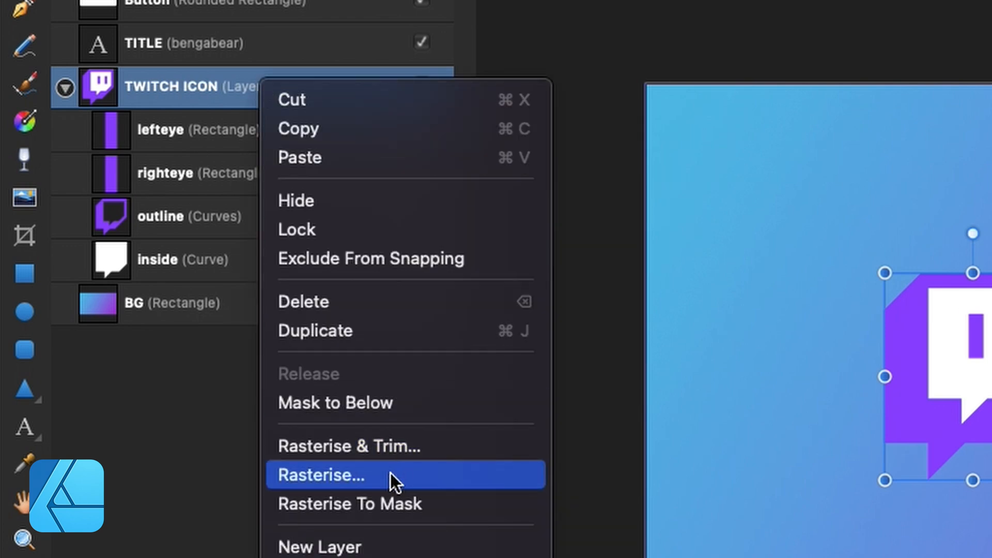
pyautogui.click(321, 475)
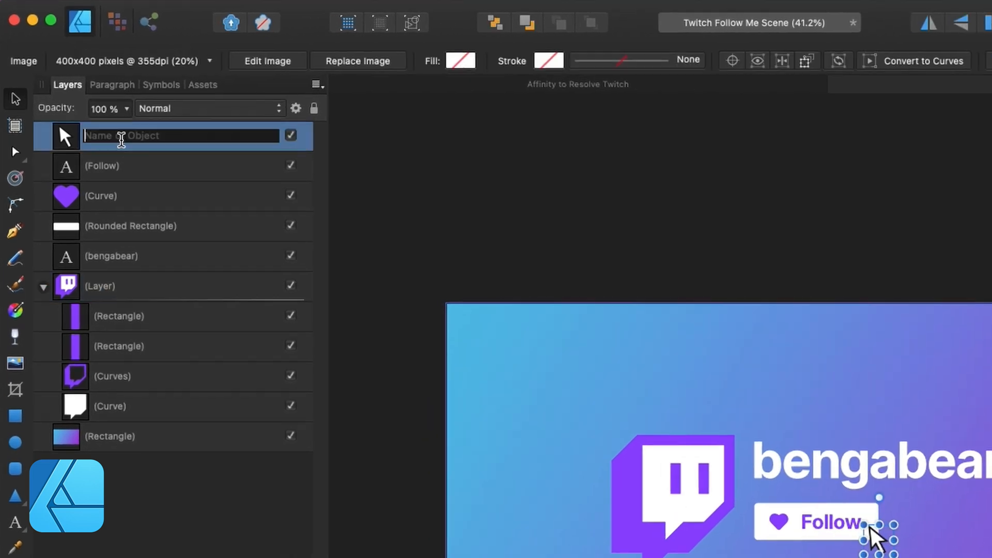
# - Rename the top image layer to CURSOR
pyautogui.write('CURS')
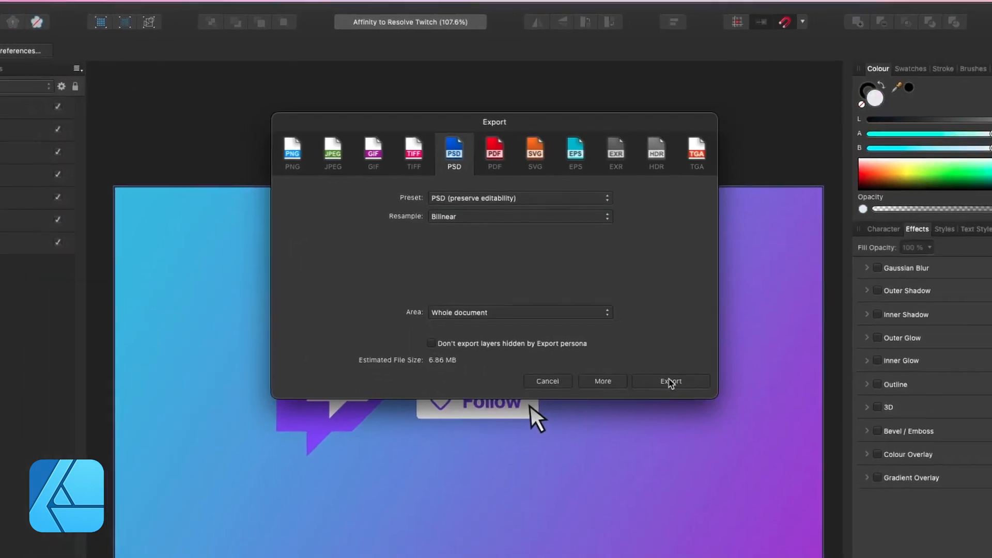
# - Export the whole document as PSD with editability preserved
pyautogui.click(669, 381)
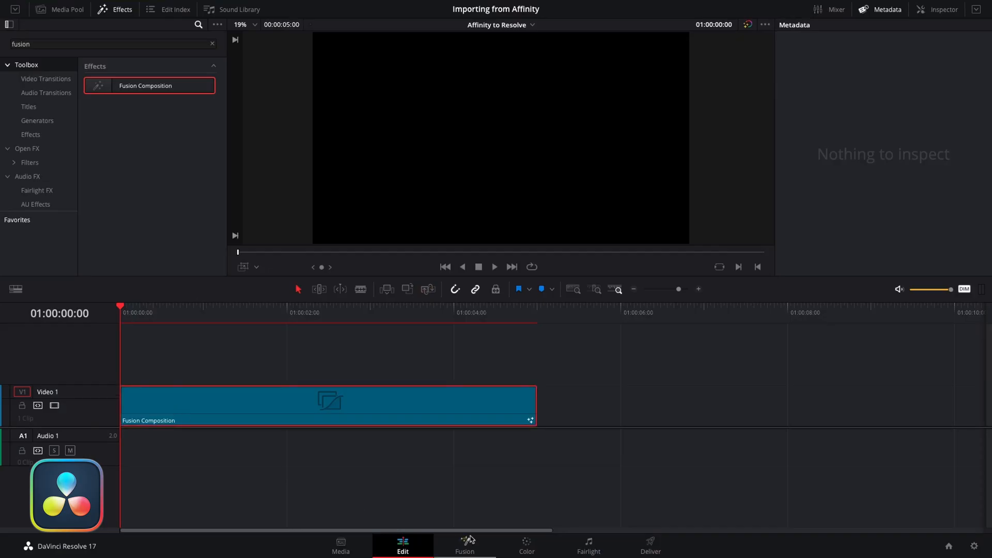
# - On the Fusion page, import 'Affinity to Resolve Twitch PSD.psd' via Fusion > Import > PSD
pyautogui.click(465, 546)
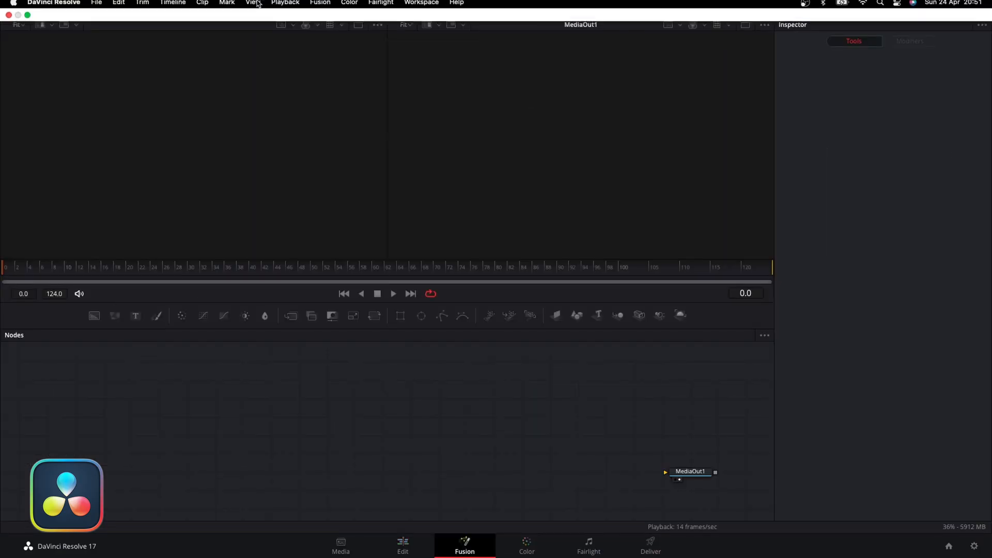
pyautogui.click(320, 6)
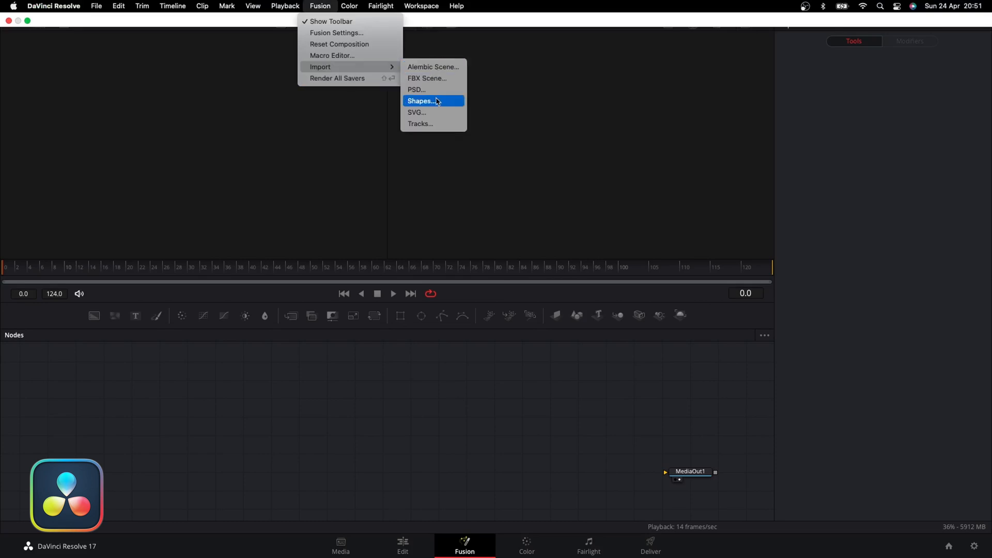
pyautogui.click(416, 90)
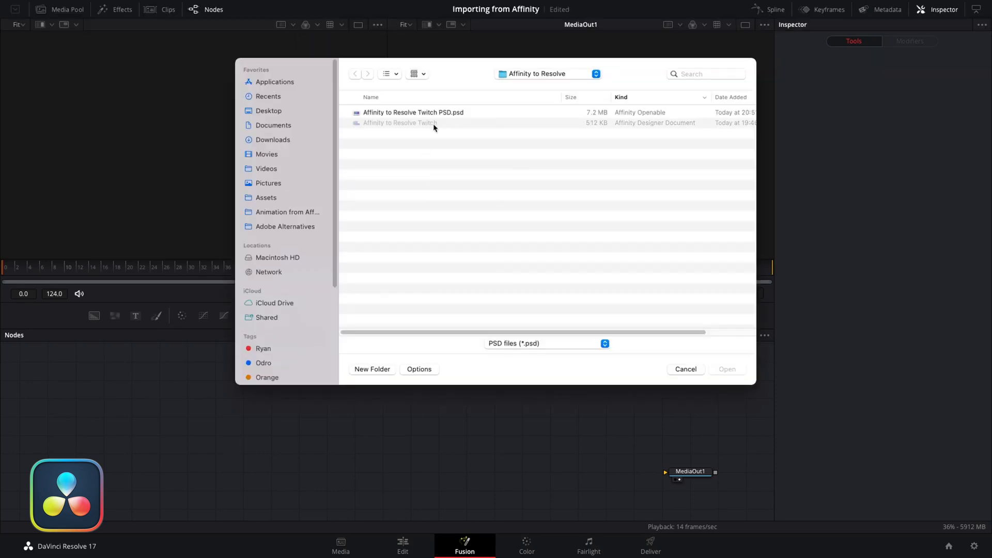
pyautogui.click(414, 112)
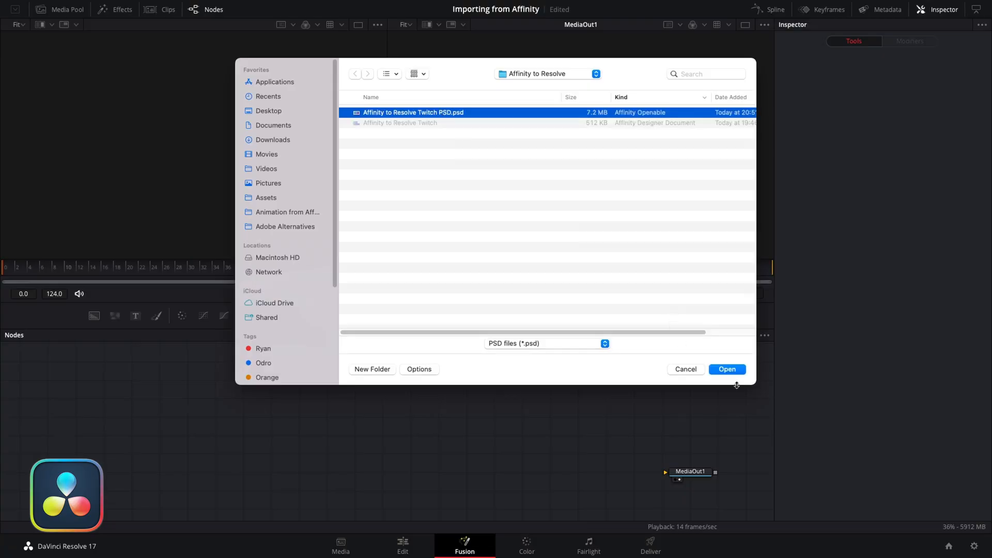
pyautogui.click(726, 369)
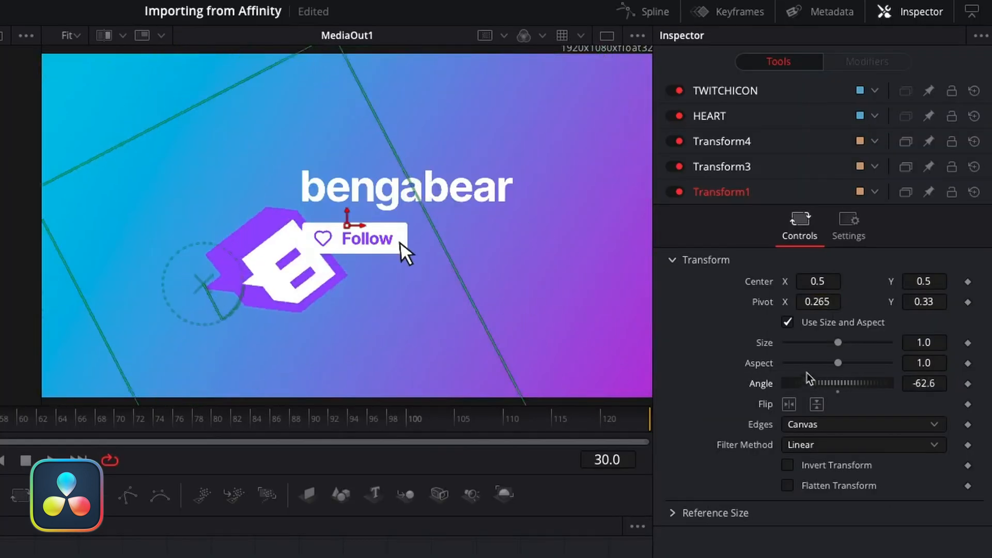
# - Scale the scene to 0.89 and rotate the Transform3 button shape to about -235 degrees
pyautogui.moveTo(791, 383); pyautogui.dragTo(835, 384)
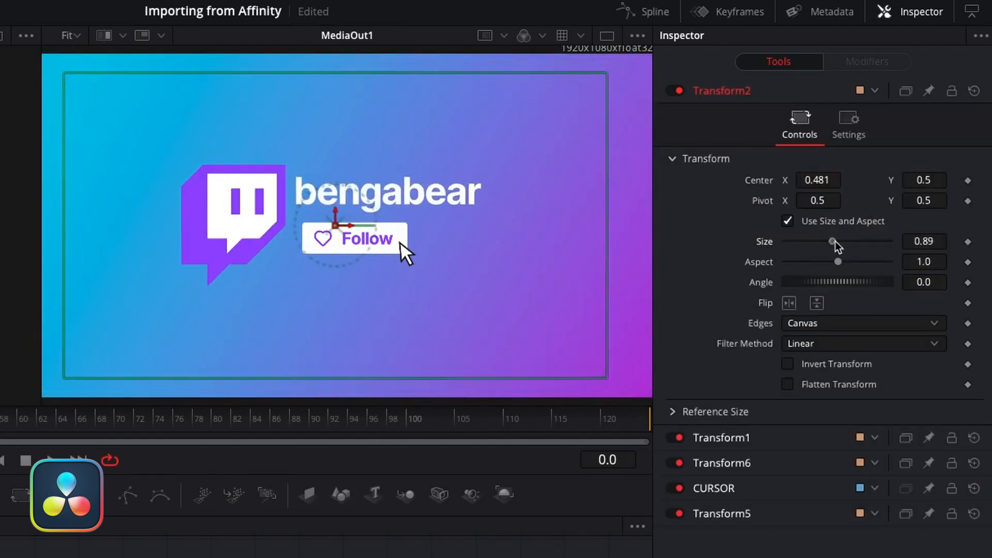
pyautogui.click(924, 241)
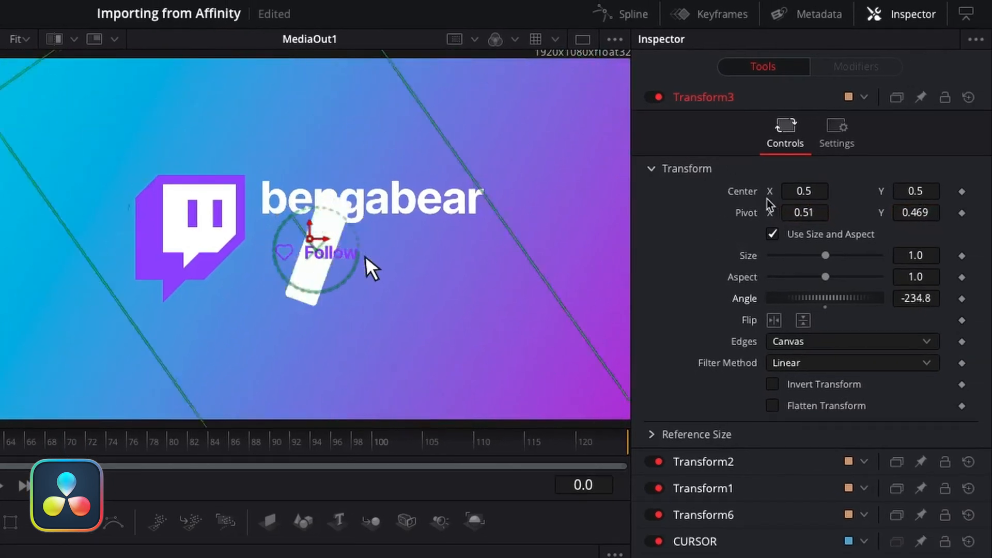
pyautogui.moveTo(916, 298); pyautogui.dragTo(916, 282)
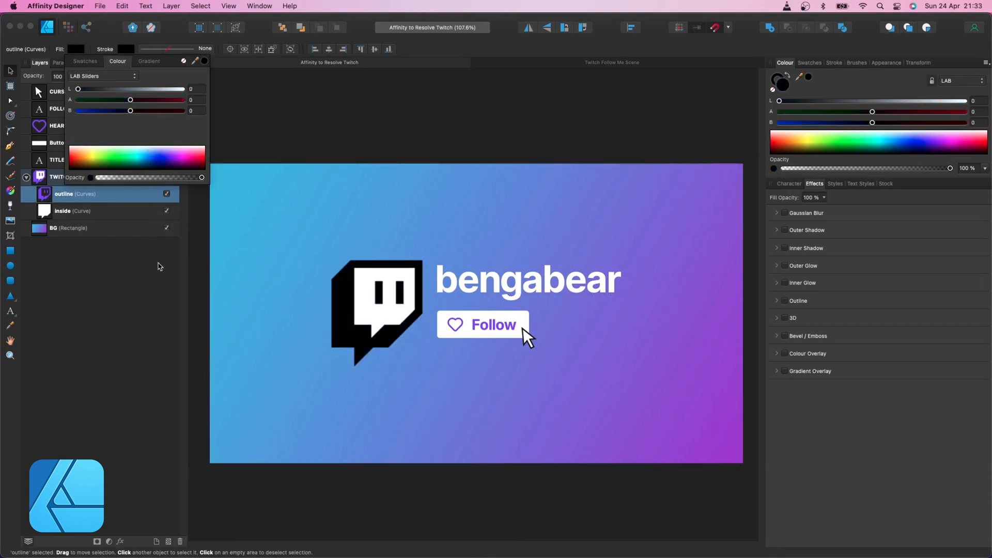
# - Export the scene as PSD (preserve editability) and save it in the Affinity to Resolve folder
pyautogui.click(99, 6)
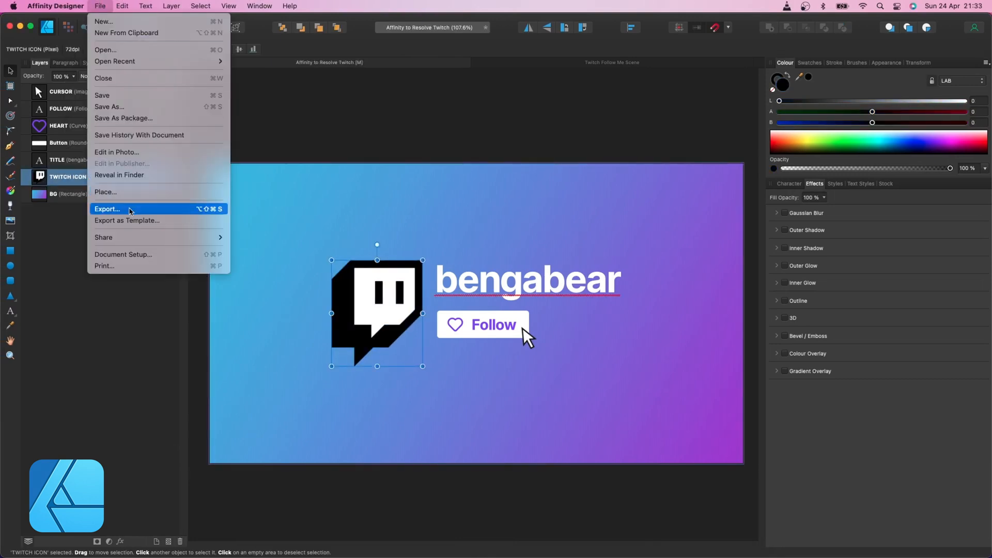
pyautogui.click(107, 209)
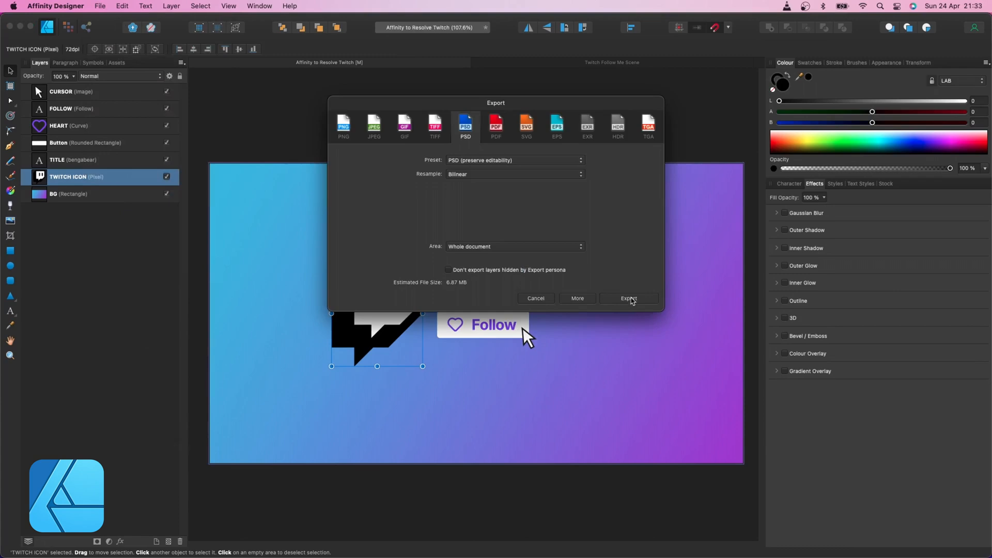
pyautogui.click(627, 298)
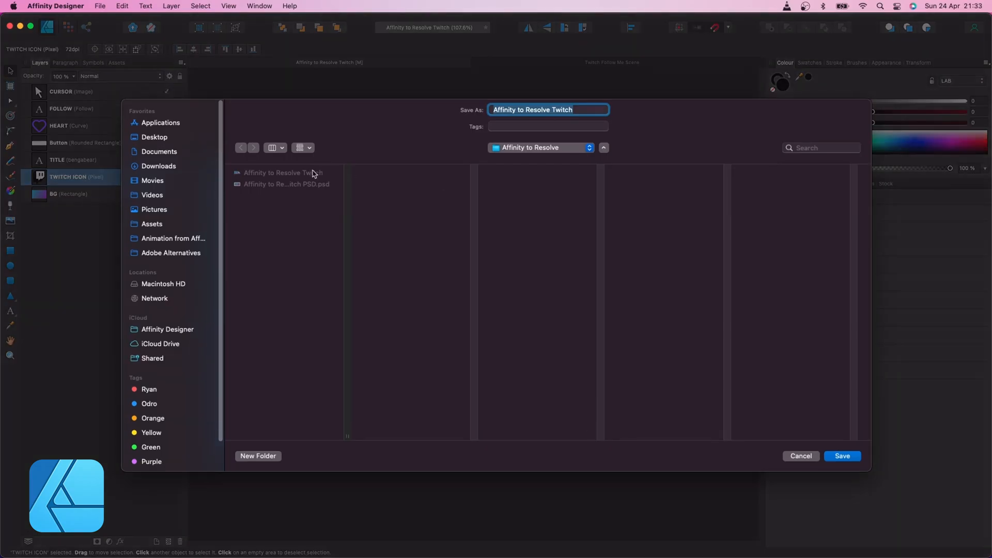
pyautogui.click(842, 456)
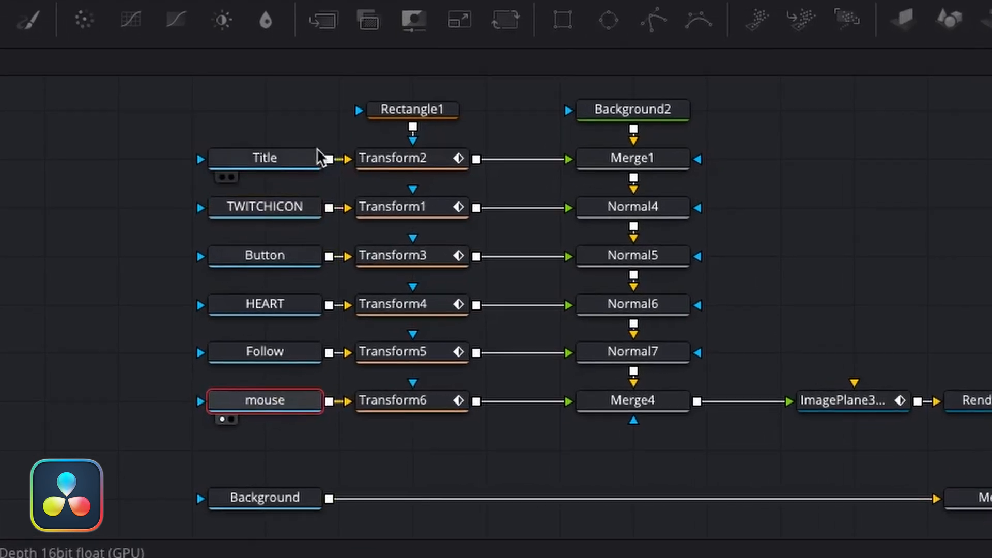
pyautogui.click(264, 207)
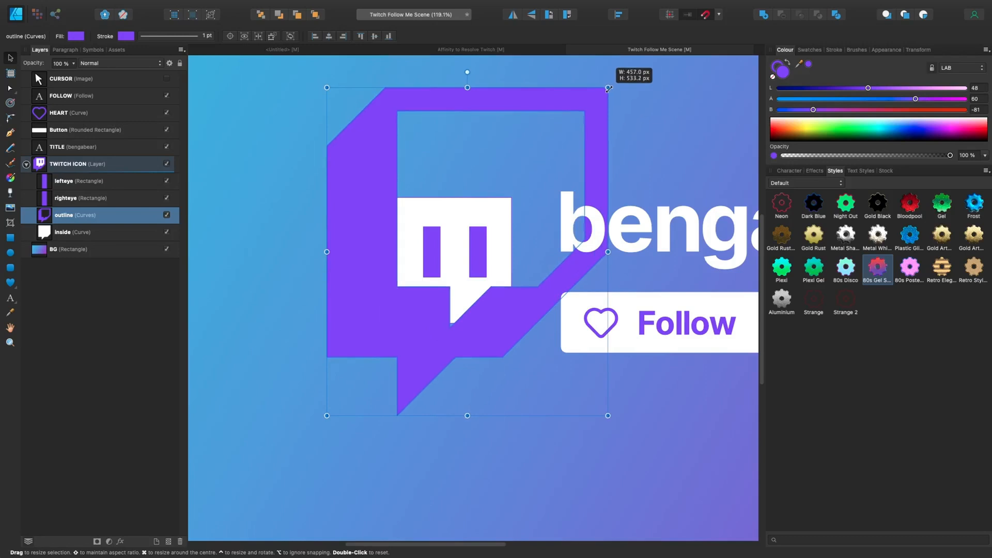
# - Drag a corner handle to resize the Twitch icon's purple outline curve
pyautogui.moveTo(607, 89); pyautogui.dragTo(528, 177)
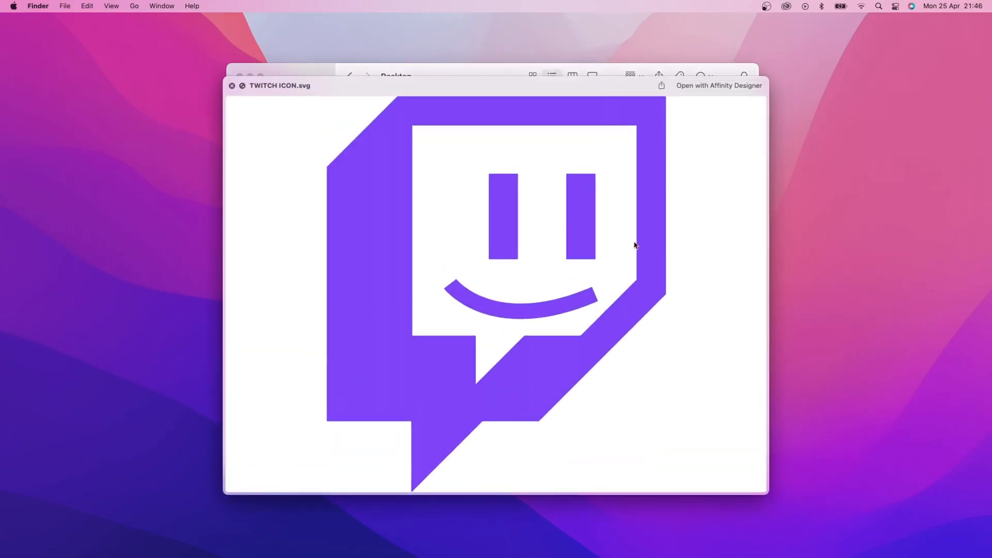
# - Quick Look TWITCH ICON.svg in Finder to preview the smiling purple Twitch icon
pyautogui.click(718, 85)
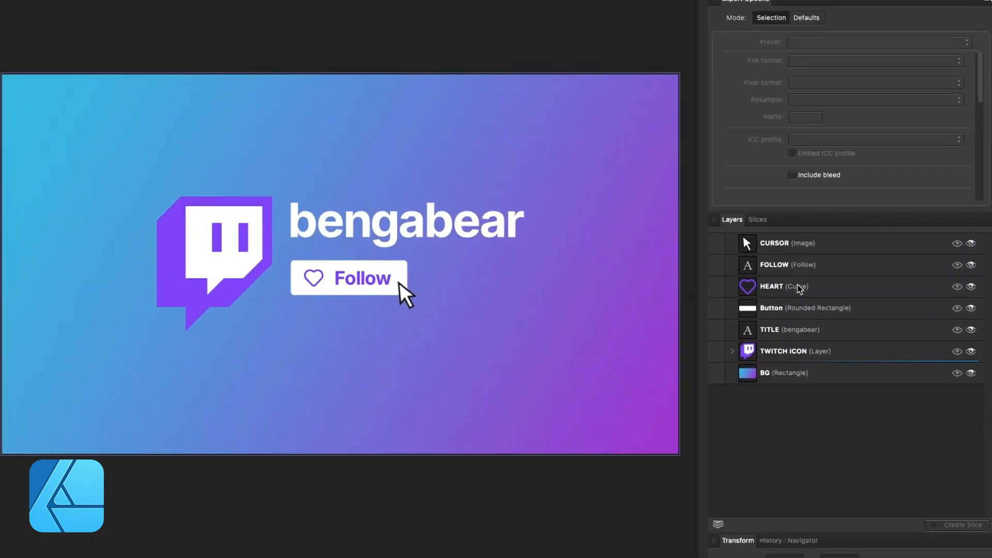
# - Create a slice from the HEART layer, set its format to SVG, and export it
pyautogui.click(784, 286)
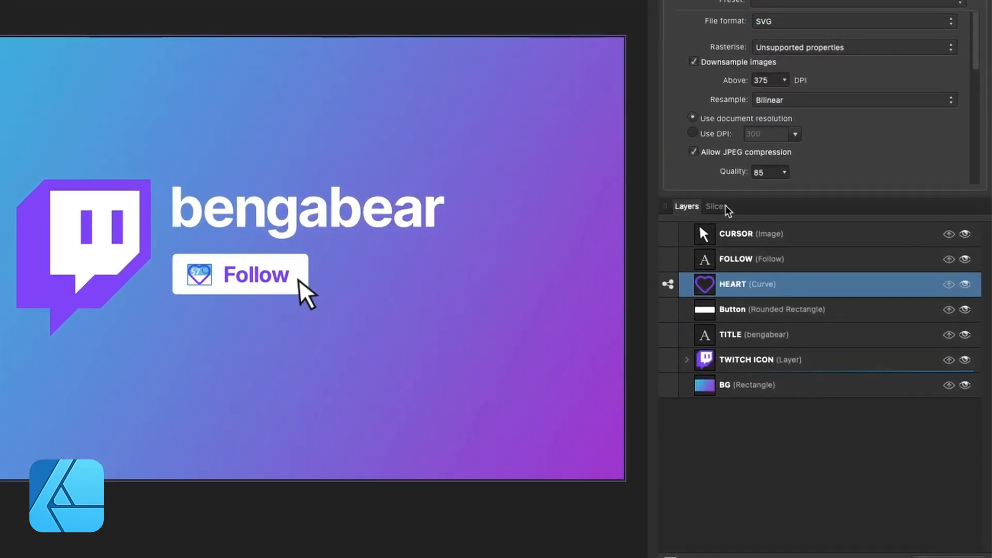
pyautogui.click(713, 206)
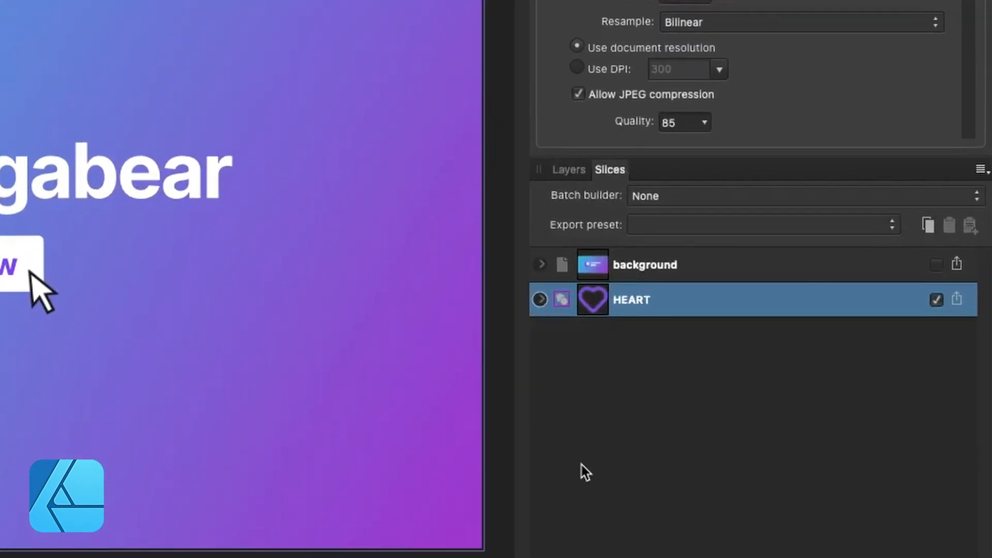
pyautogui.click(937, 264)
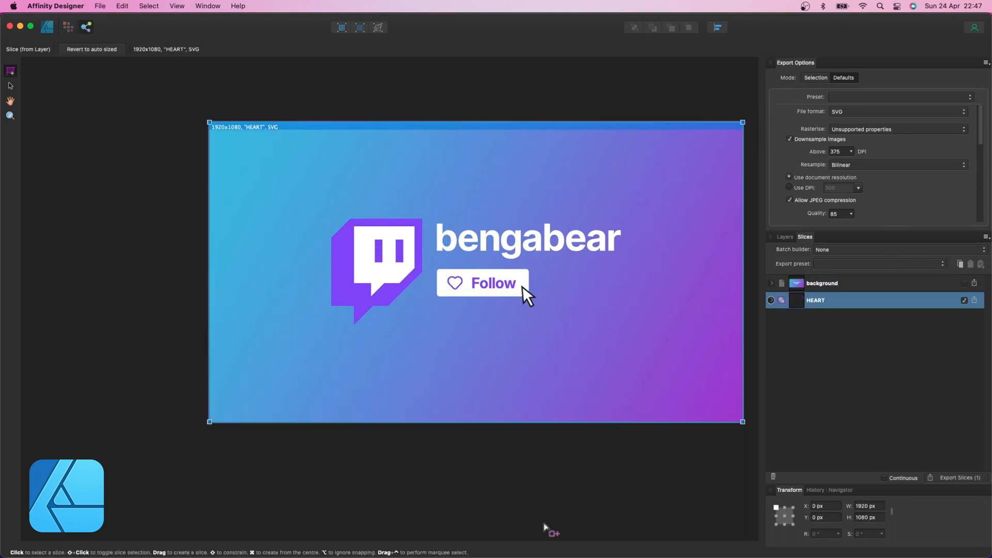
pyautogui.click(957, 477)
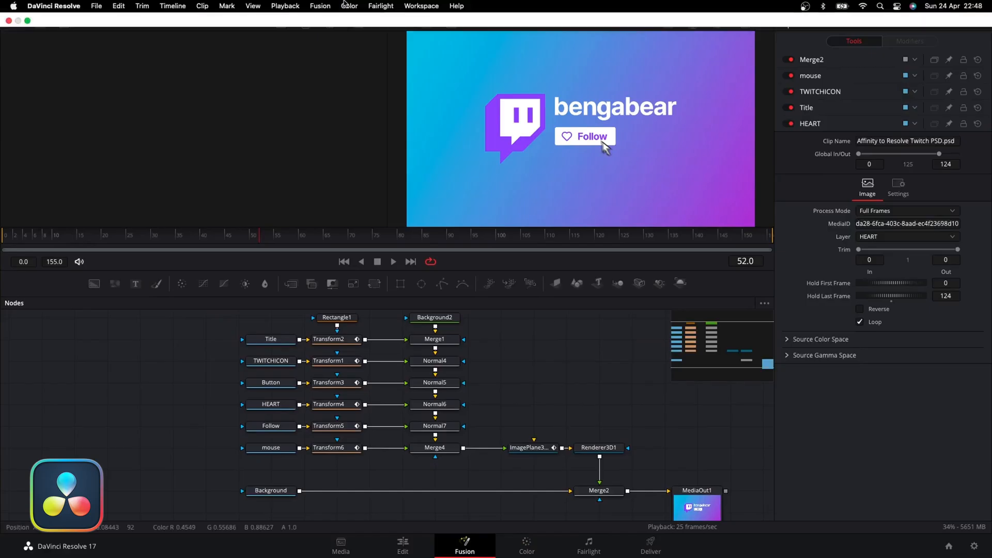
# - Import HEART.svg into Fusion at 1920x1080 image size
pyautogui.click(320, 6)
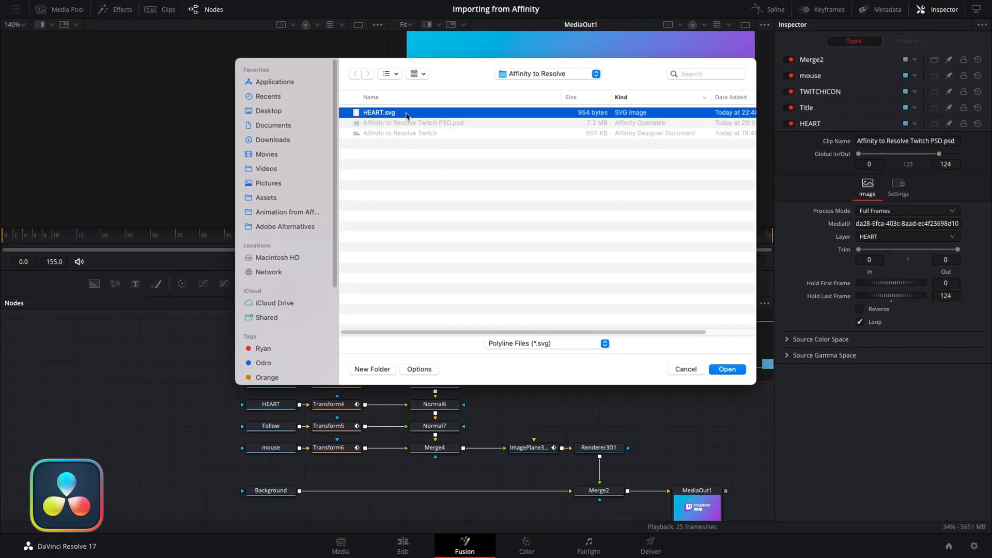
pyautogui.click(726, 369)
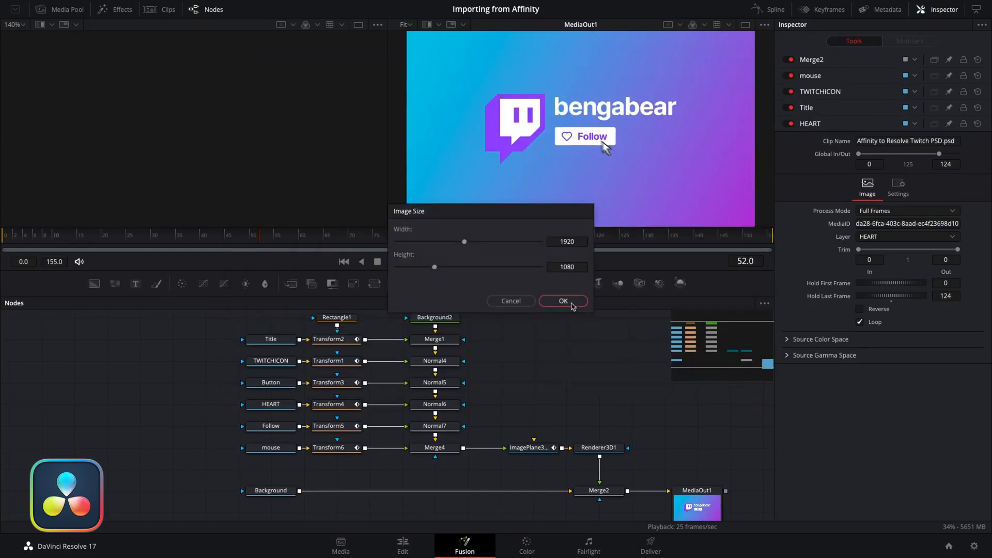
pyautogui.click(562, 300)
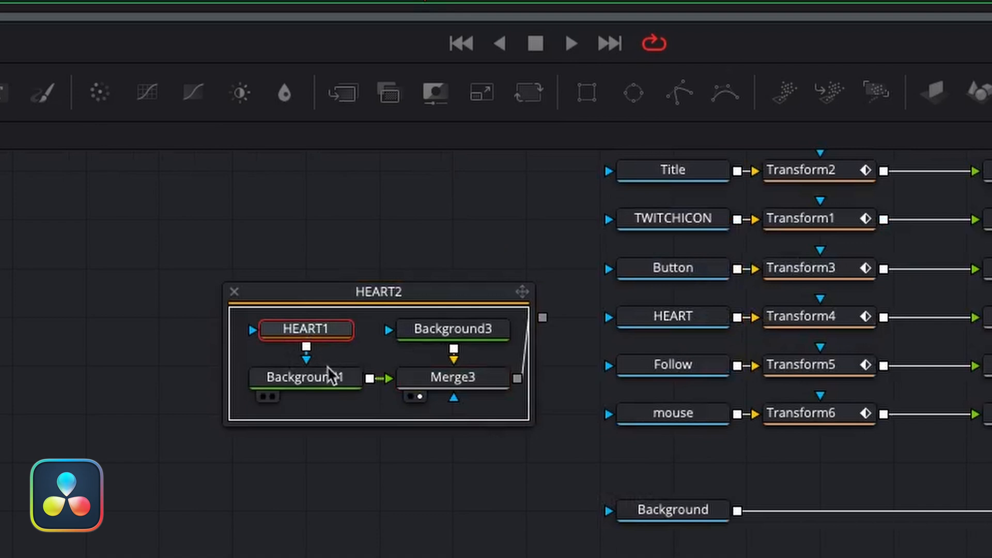
# - Colour the HEART2 group's Background1 node purple, then view MediaOut1's composited Twitch scene
pyautogui.click(453, 377)
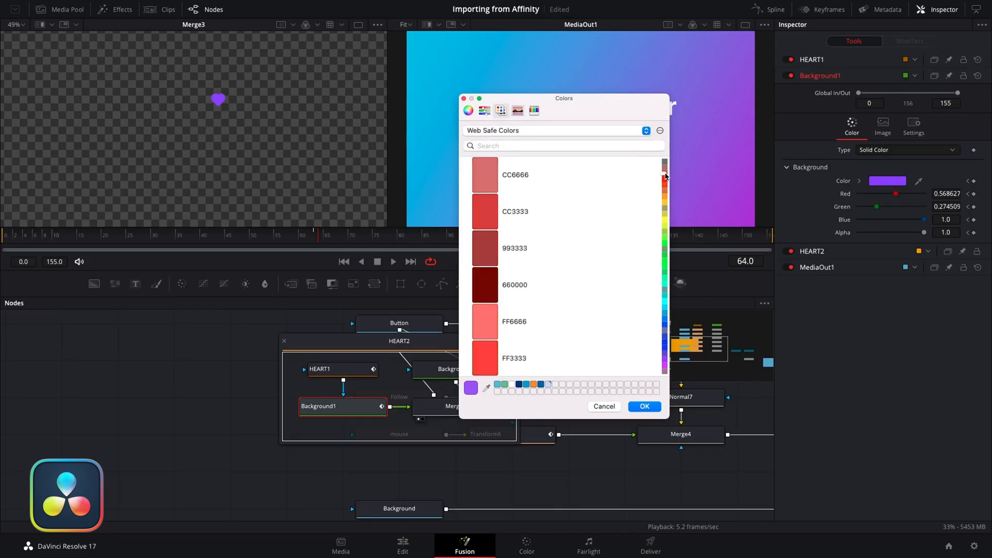
pyautogui.click(515, 211)
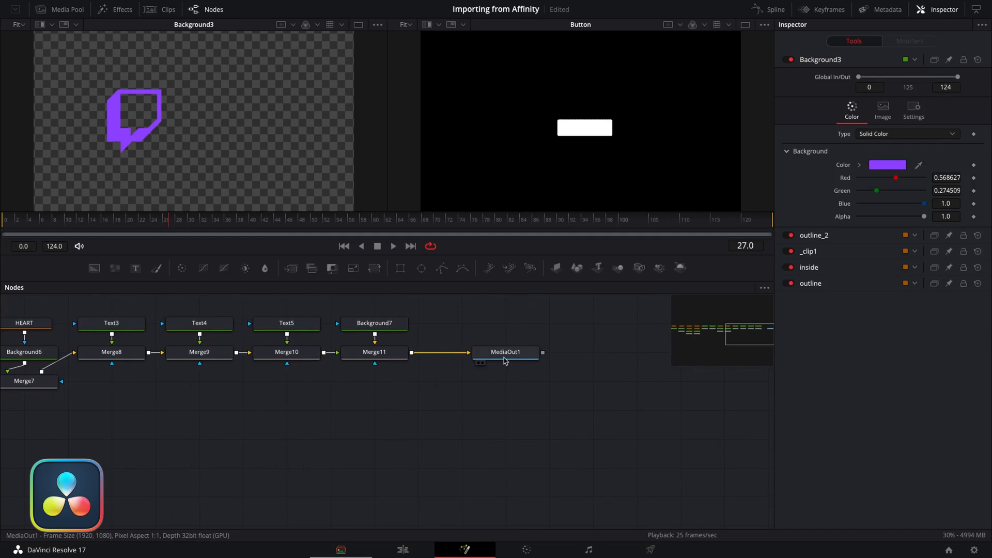
pyautogui.click(505, 352)
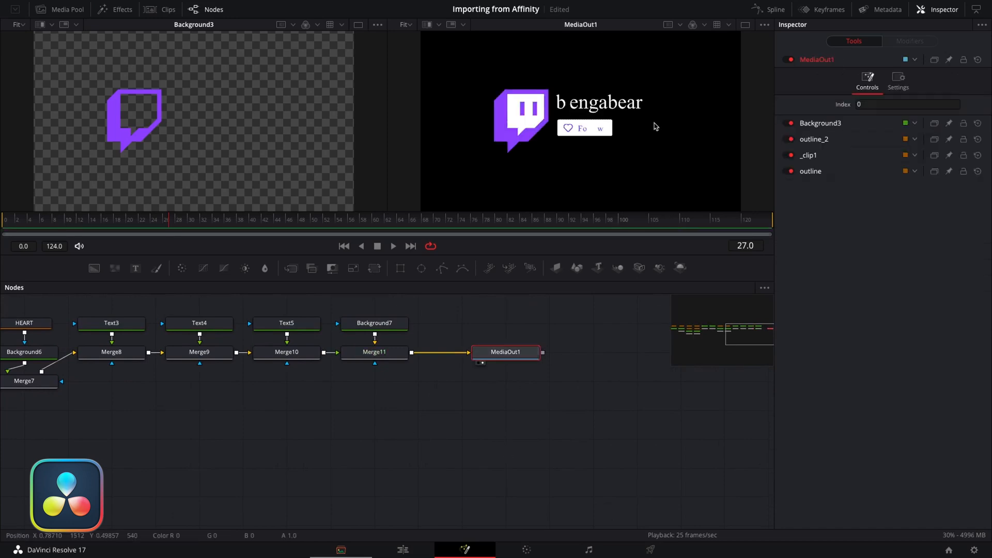